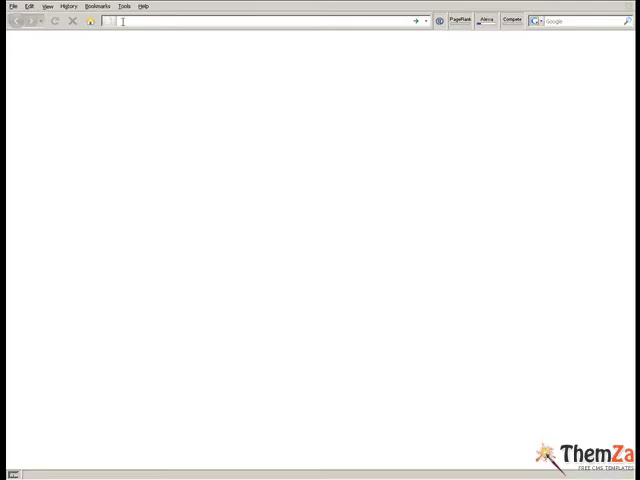
Go to your-moodle-site.com in the Firefox address bar.
type("your-moodle")
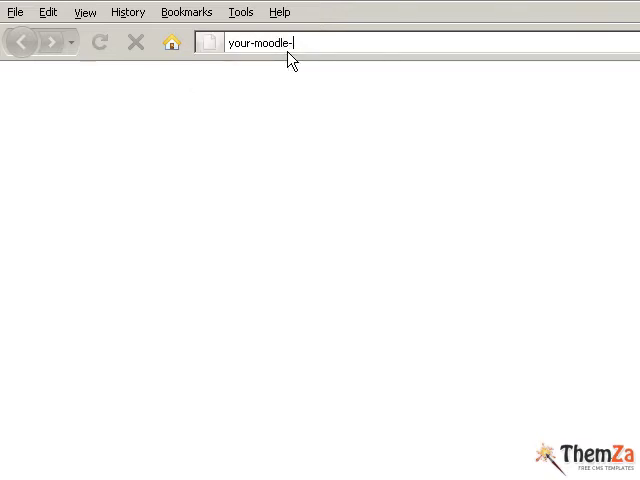
type("-site.")
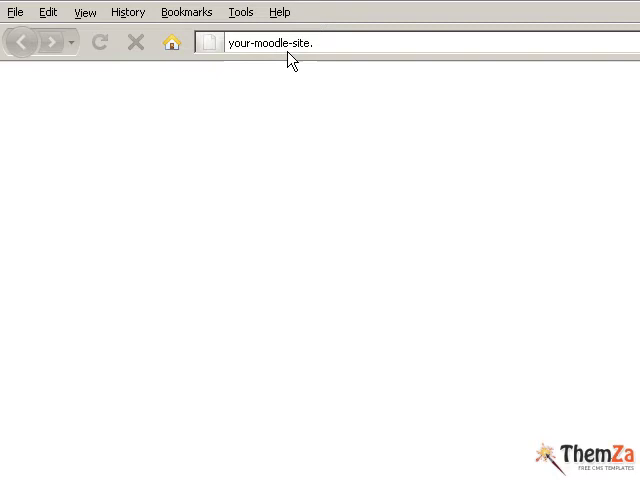
type("com")
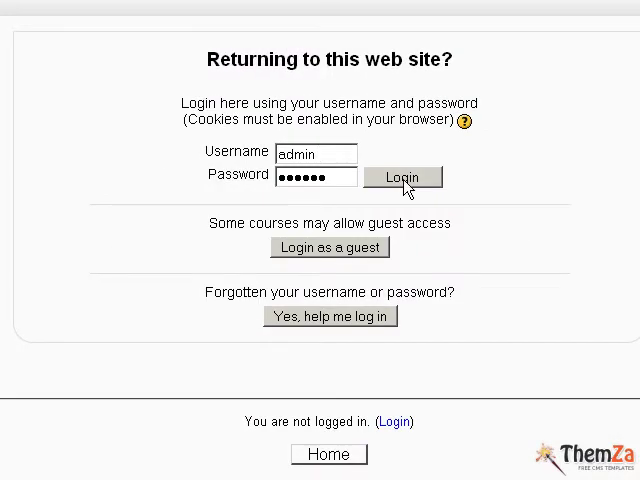
Log in as the administrator to reach the Moodle front page.
left_click(402, 176)
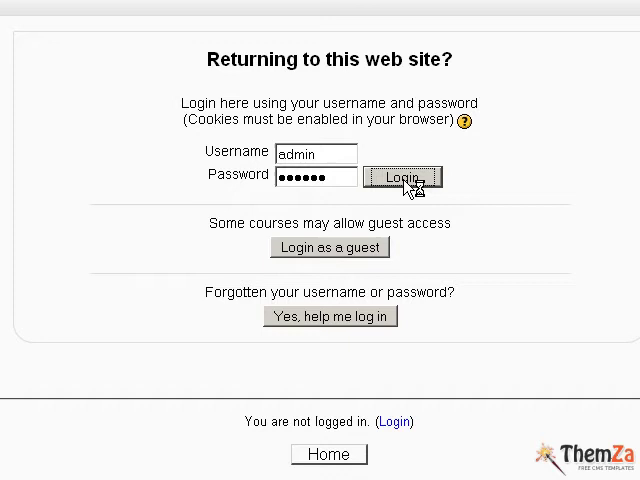
left_click(402, 176)
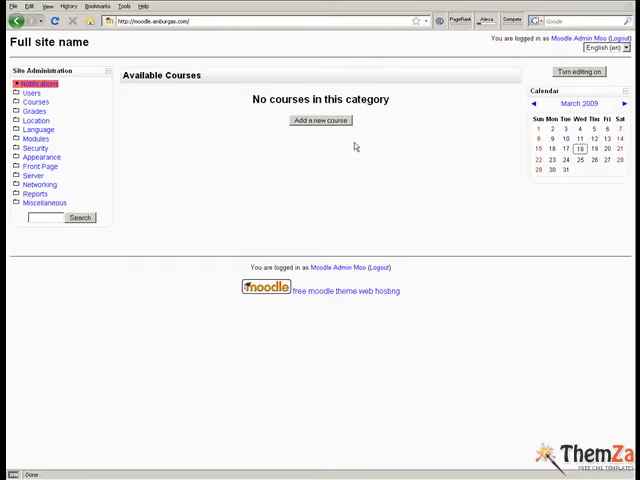
Navigate Site Administration > Appearance > Themes to the Theme Selector page.
left_click(40, 164)
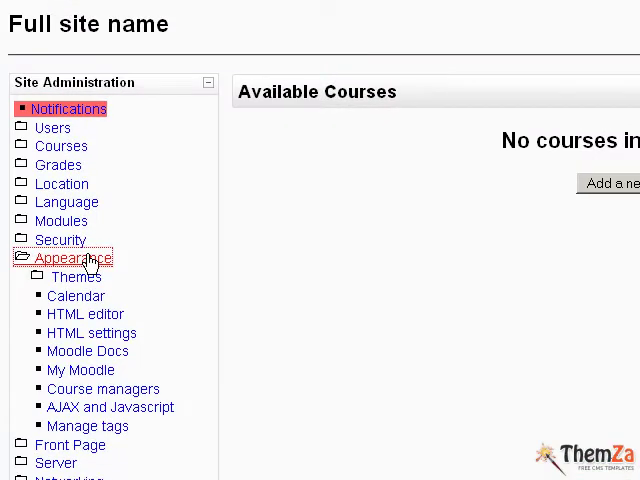
left_click(78, 276)
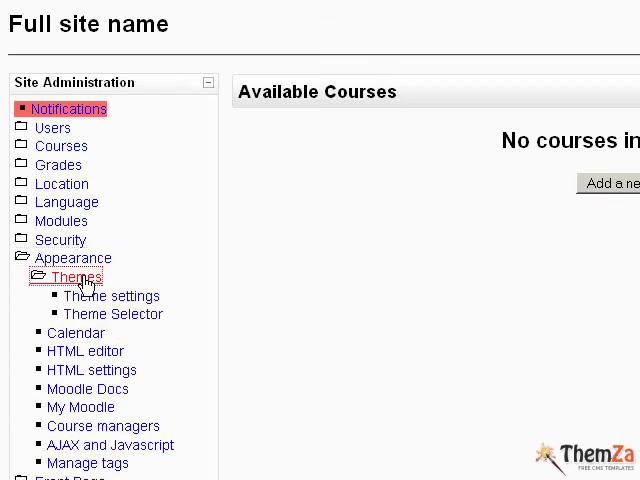
mouse_move(112, 312)
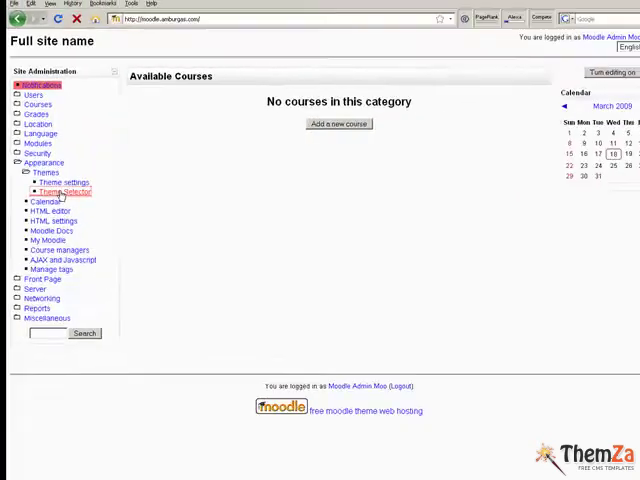
left_click(64, 192)
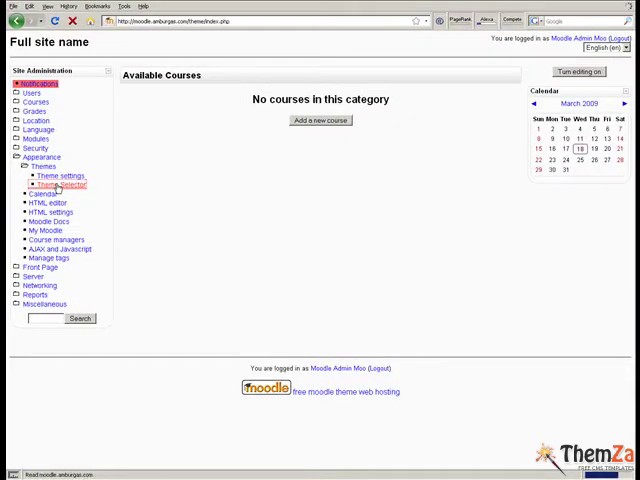
left_click(60, 184)
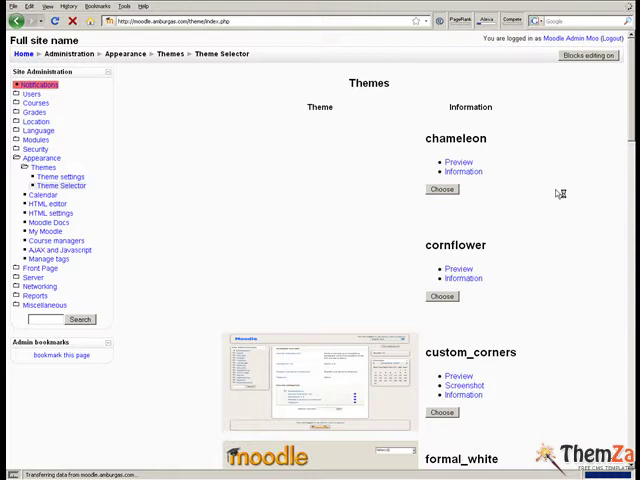
left_click(460, 162)
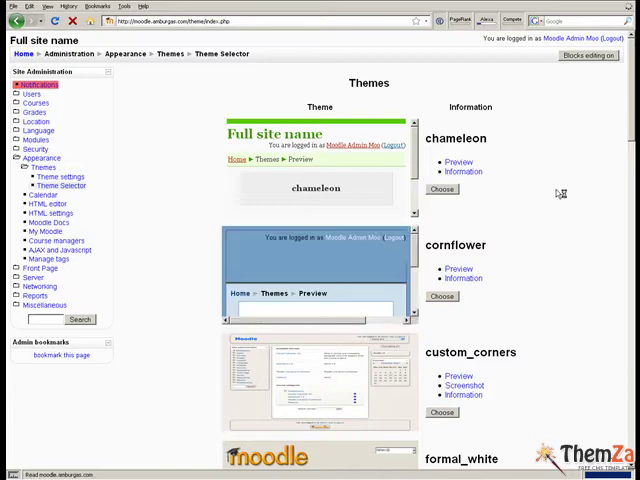
scroll("down", 3)
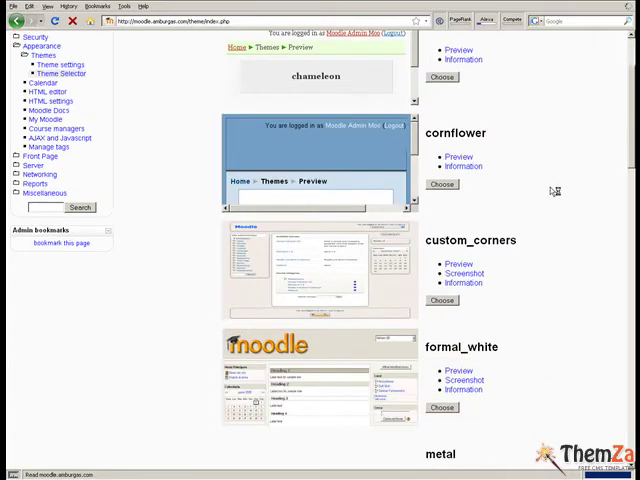
scroll("down", 3)
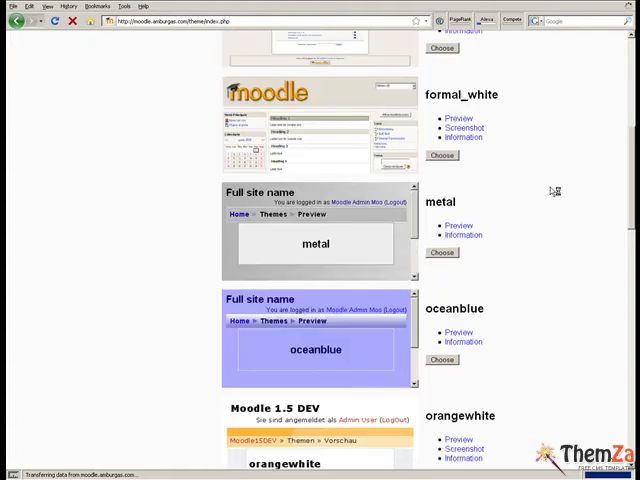
scroll("down", 3)
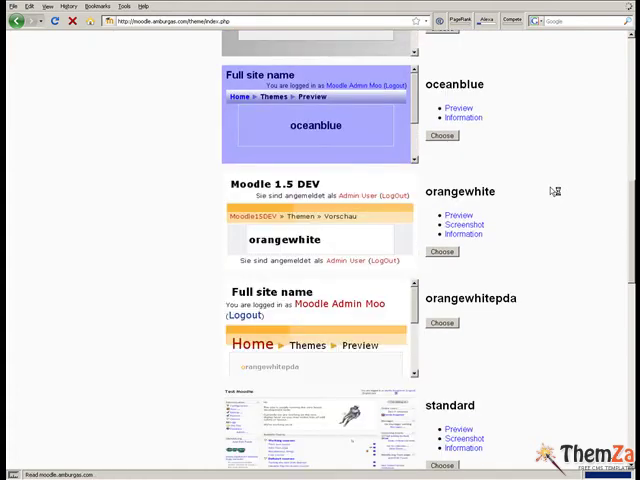
scroll("down", 3)
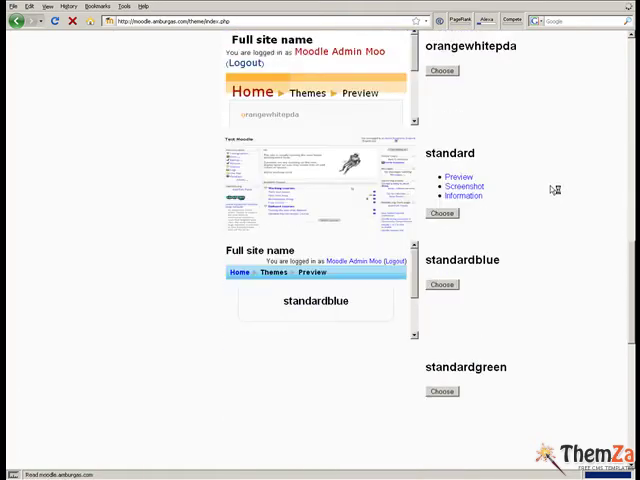
scroll("down", 3)
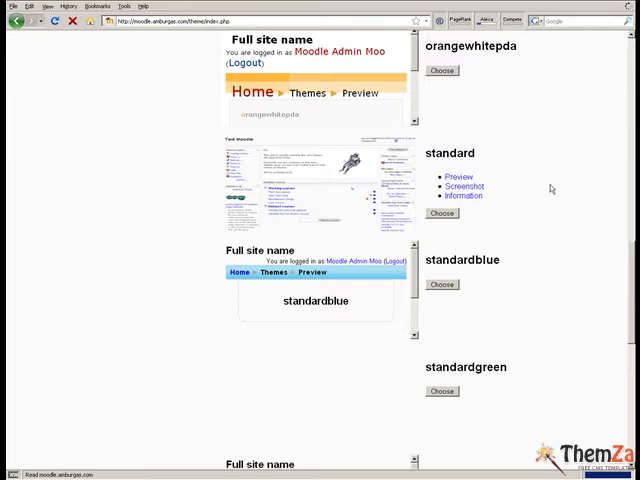
scroll("down", 3)
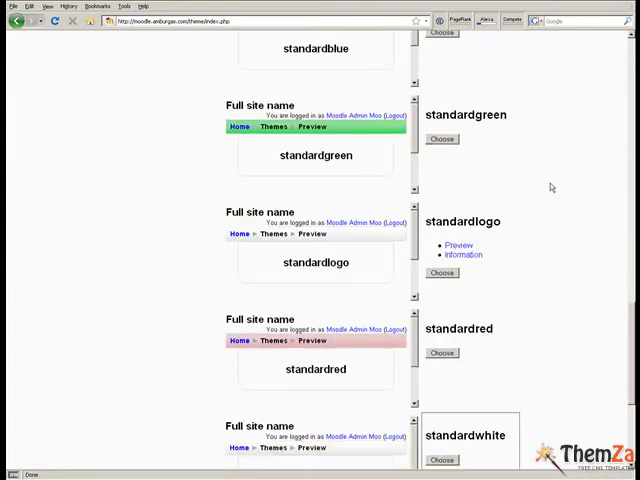
scroll("down", 3)
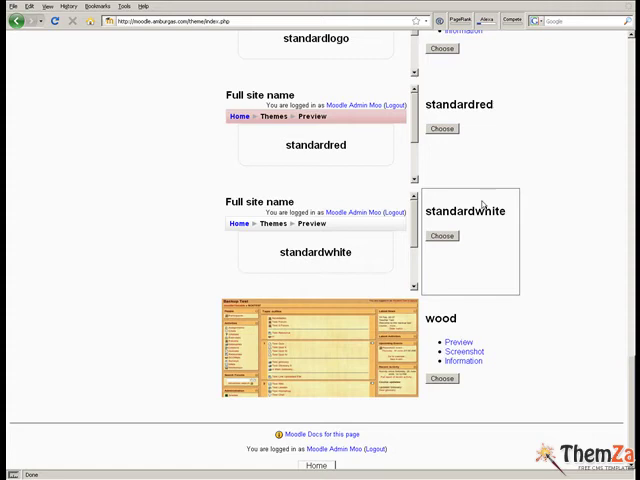
mouse_move(280, 288)
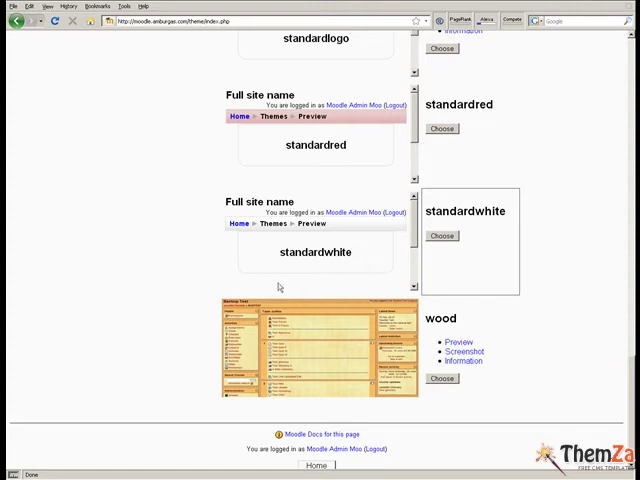
scroll("down", 3)
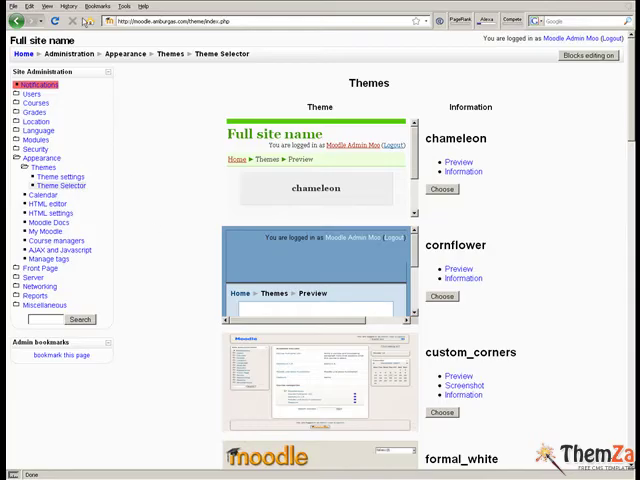
Launch FireFTP from the Tools menu and connect to the your-moodle-site.com server.
left_click(242, 12)
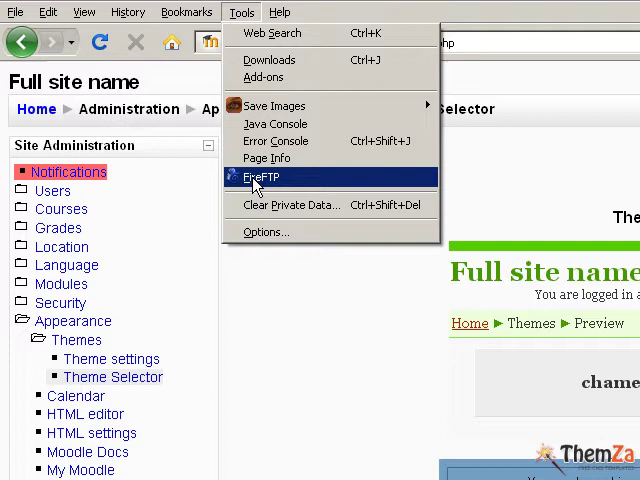
left_click(260, 176)
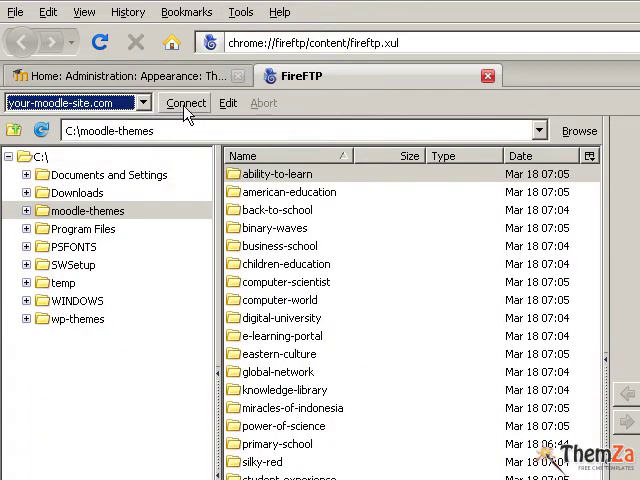
left_click(188, 102)
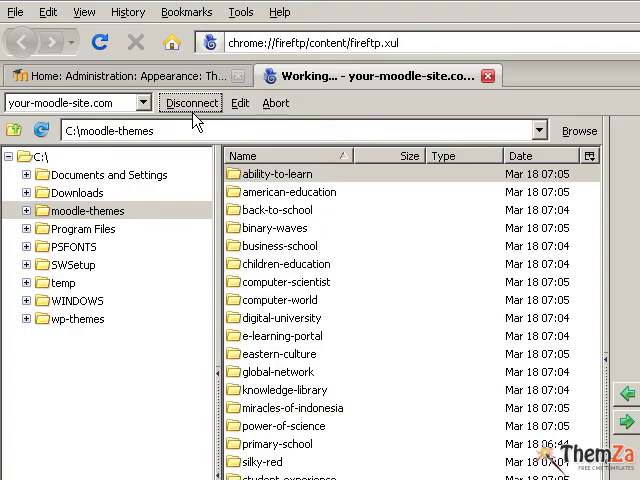
left_click(190, 102)
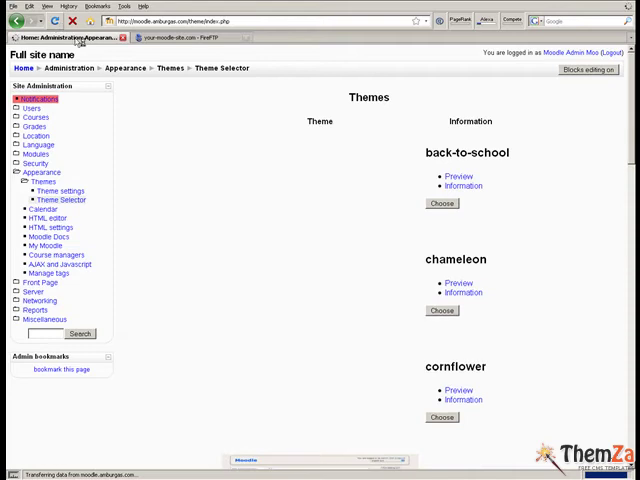
mouse_move(568, 258)
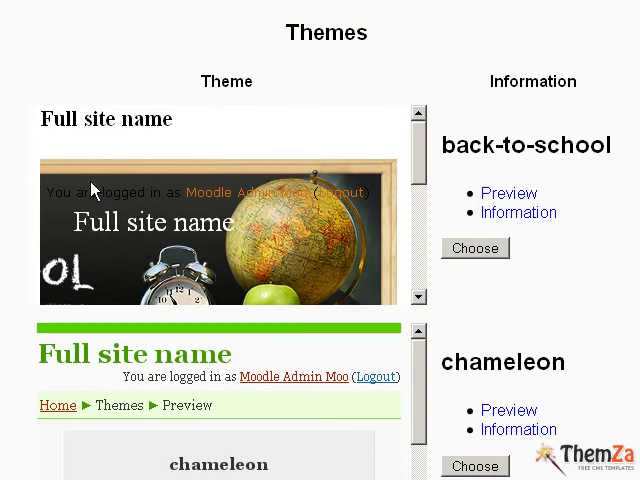
mouse_move(588, 276)
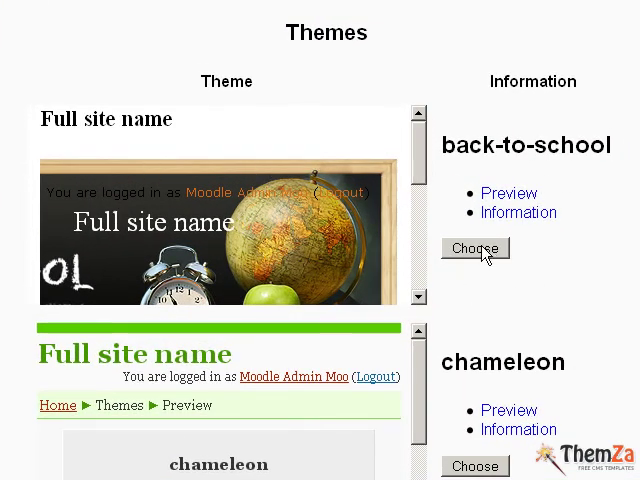
Choose back-to-school as the site theme in the Theme Selector.
left_click(476, 248)
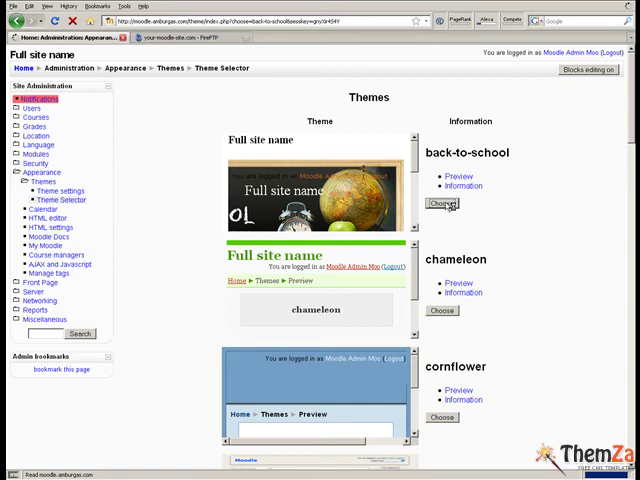
Continue past the New theme saved notice to the front page with the Back to School banner.
left_click(442, 204)
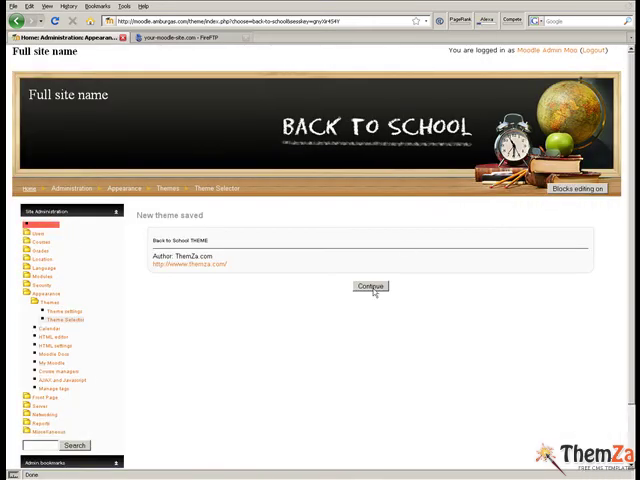
left_click(370, 288)
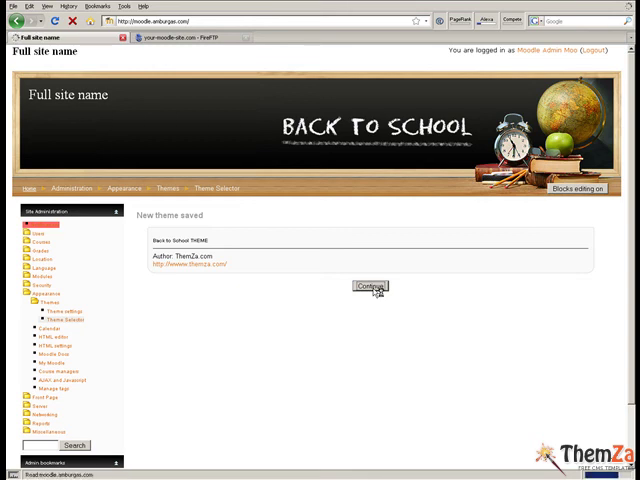
left_click(368, 288)
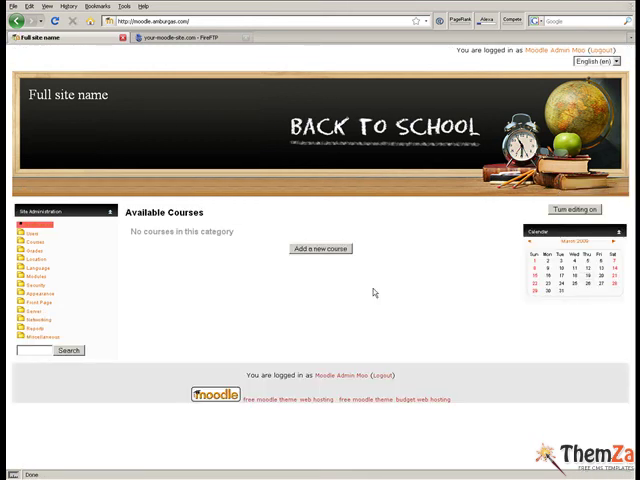